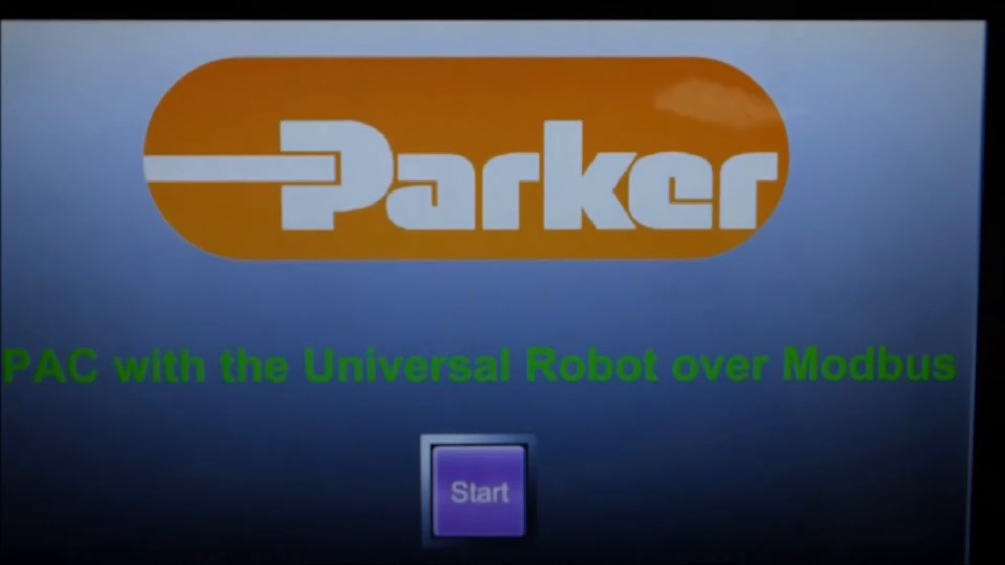
# Start the HMI from the Parker splash screen to reach the Control Panel
pyautogui.click(479, 493)
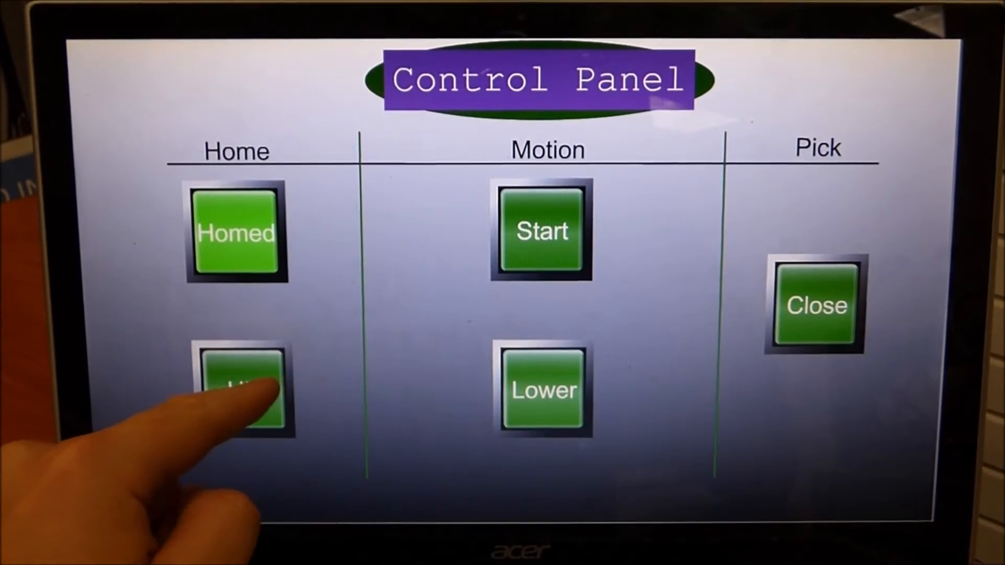
# Home the second robot axis so it reads Homed, then start conveyor tracking motion
pyautogui.click(237, 391)
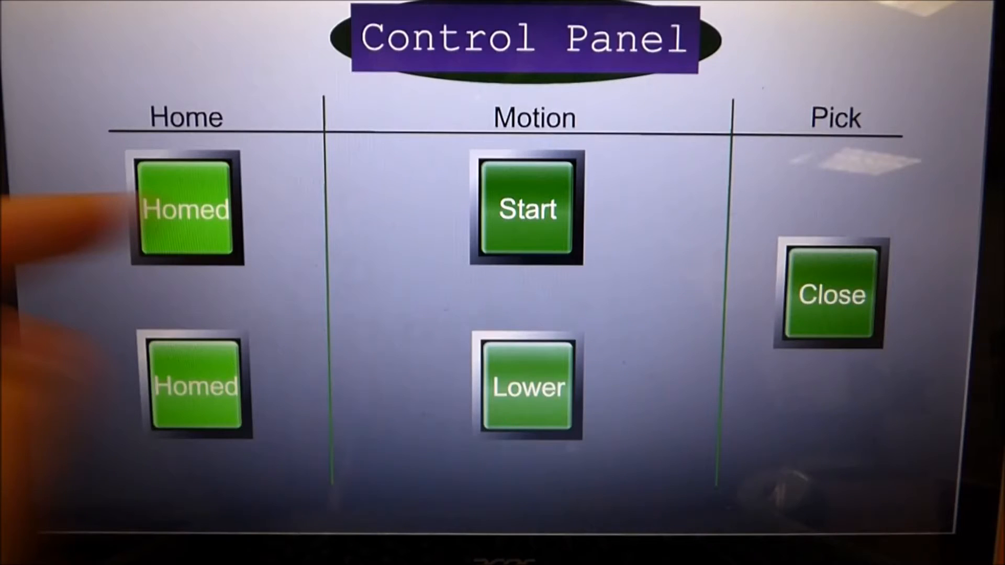
pyautogui.click(525, 208)
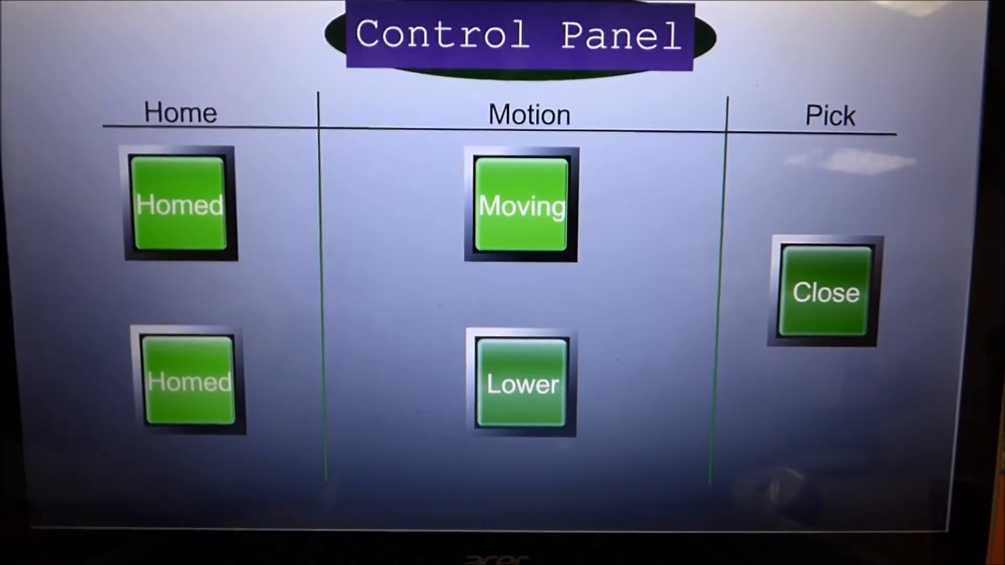